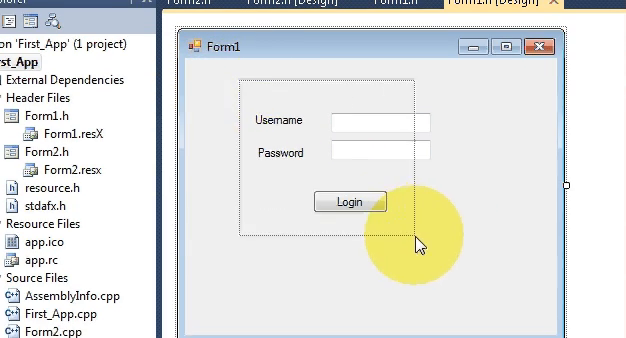
{"action": "mouse_move", "coordinate": [426, 228]}
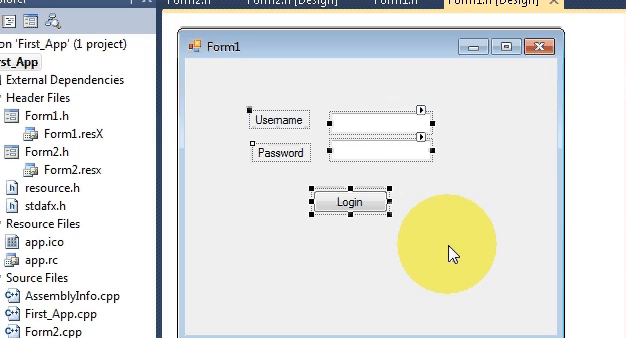
- Drag the Username/Password labels, text boxes and Login button to the form's right side
{"action": "left_click_drag", "start_coordinate": [452, 250], "coordinate": [352, 203]}
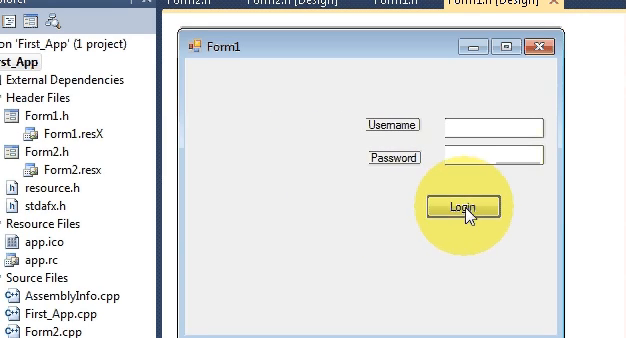
{"action": "left_click", "coordinate": [462, 207]}
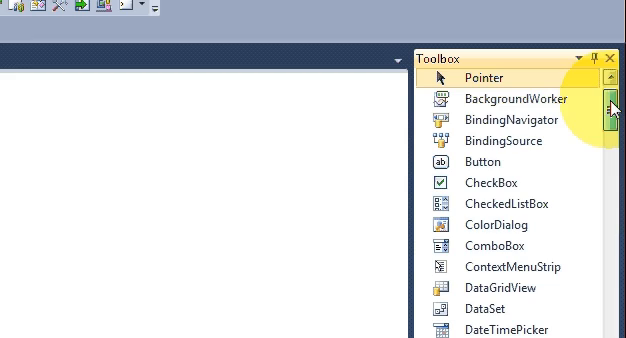
- Add a GroupBox to the form's lower left containing the Login button
{"action": "scroll", "scroll_direction": "down", "scroll_amount": 3}
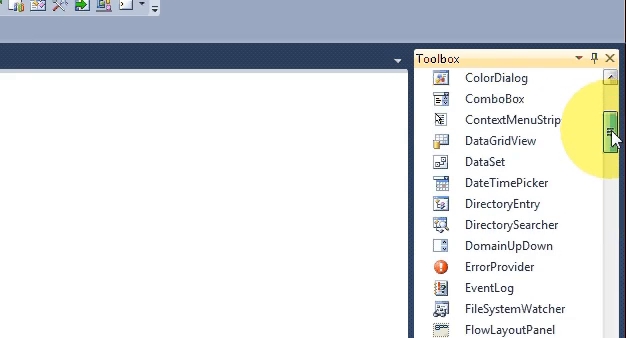
{"action": "scroll", "scroll_direction": "down", "scroll_amount": 3}
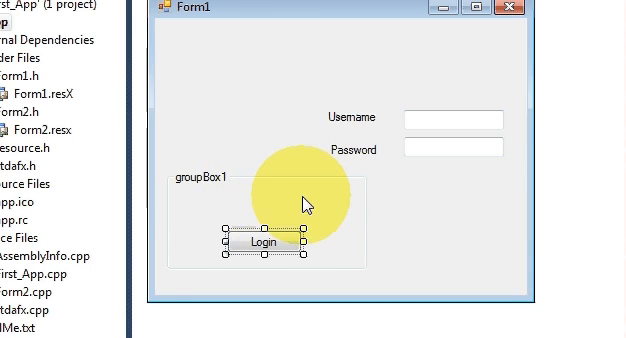
{"action": "mouse_move", "coordinate": [369, 200]}
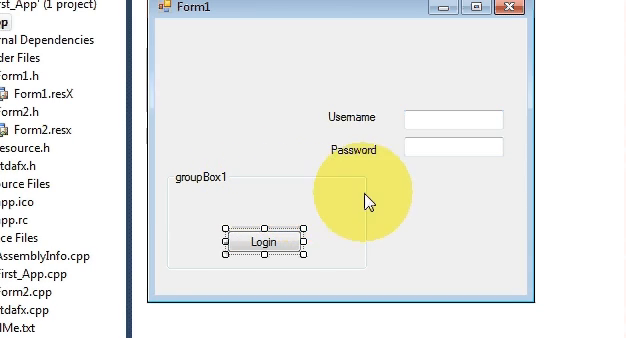
{"action": "mouse_move", "coordinate": [342, 197]}
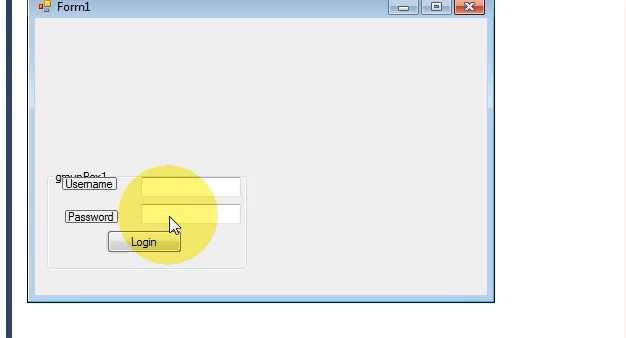
- Place the Username and Password fields inside groupBox1 and move it right
{"action": "left_click", "coordinate": [147, 220]}
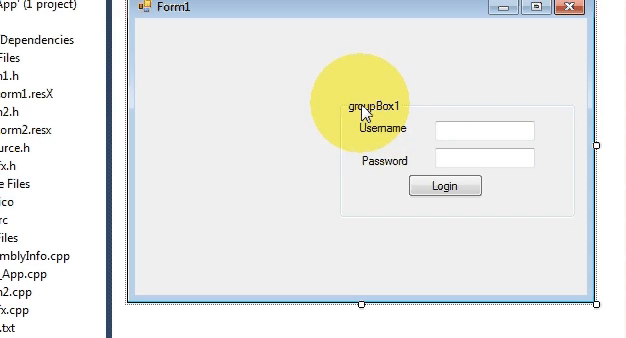
{"action": "scroll", "scroll_direction": "down", "scroll_amount": 3}
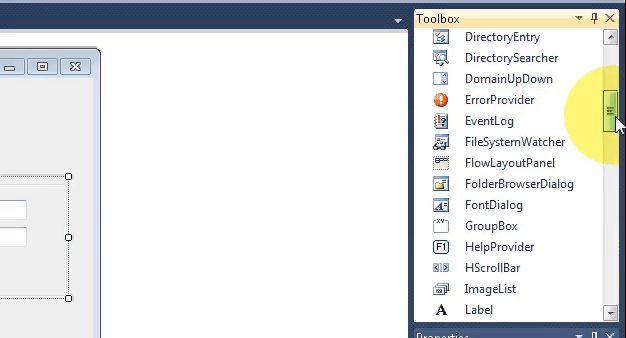
- Drop a PictureBox left of the Sign In group and start its Choose Image
{"action": "left_click_drag", "start_coordinate": [607, 110], "coordinate": [607, 170]}
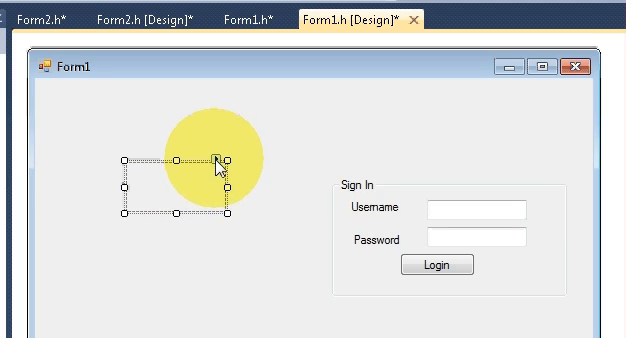
{"action": "left_click", "coordinate": [221, 160]}
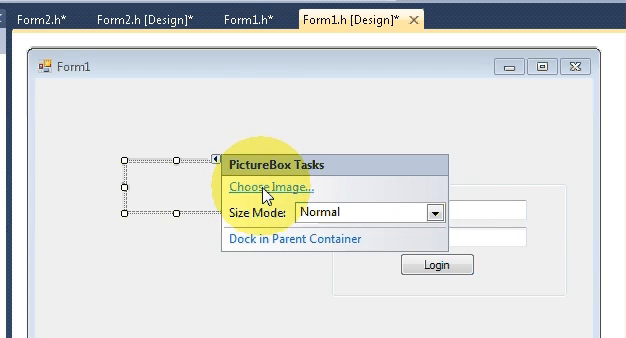
{"action": "left_click", "coordinate": [270, 185]}
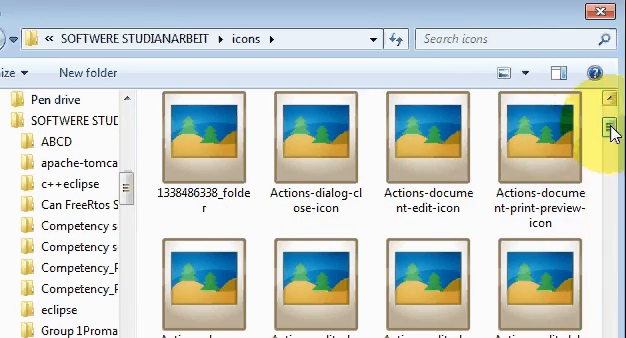
- Scroll the icons folder in the image chooser to Blue-Fish-icon
{"action": "scroll", "scroll_direction": "down", "scroll_amount": 3}
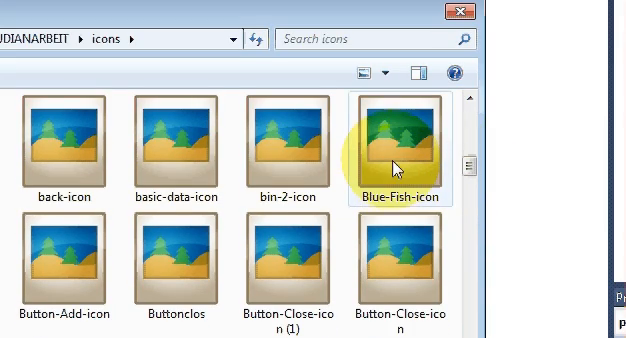
{"action": "mouse_move", "coordinate": [399, 160]}
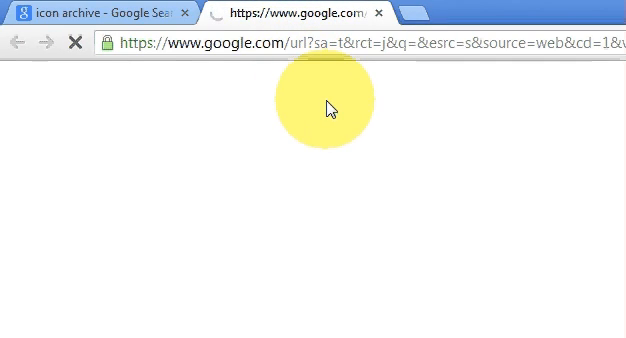
{"action": "mouse_move", "coordinate": [345, 180]}
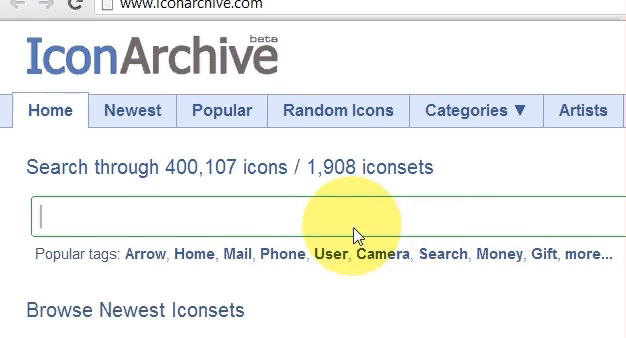
- Search IconArchive for "ok" and filter to 16 x 16px, 48 per page
{"action": "type", "text": "ok"}
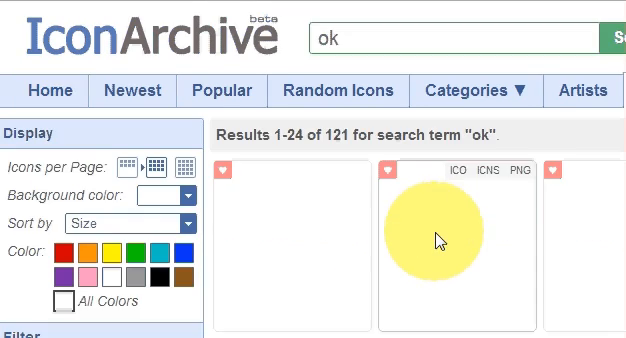
{"action": "scroll", "scroll_direction": "down", "scroll_amount": 3}
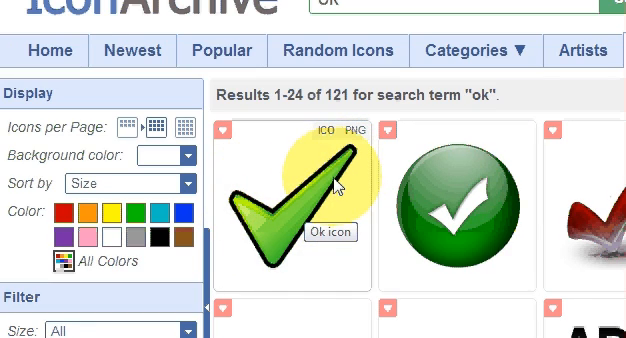
{"action": "scroll", "scroll_direction": "down", "scroll_amount": 3}
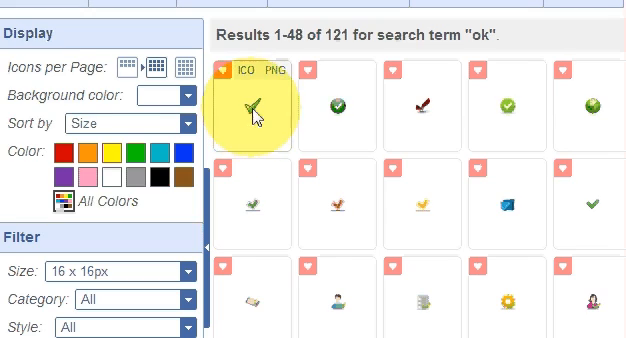
- Download the green check icon as Deleket-Sleek-Xp-Basic-Ok.ico, viewing its PNG too
{"action": "scroll", "scroll_direction": "up", "scroll_amount": 3}
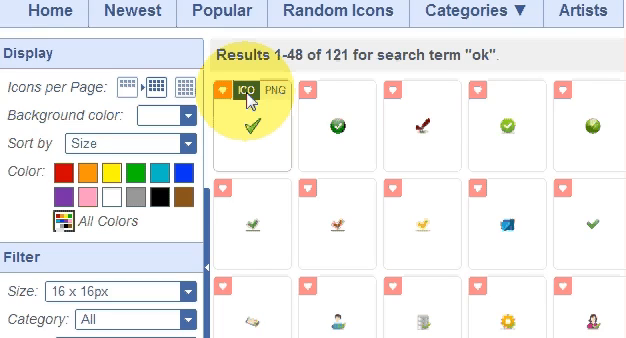
{"action": "left_click", "coordinate": [263, 92]}
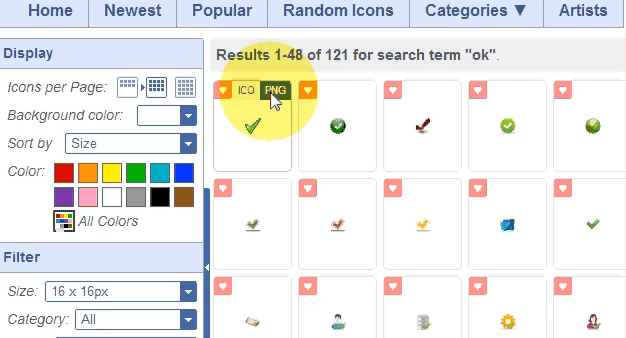
{"action": "left_click", "coordinate": [247, 90]}
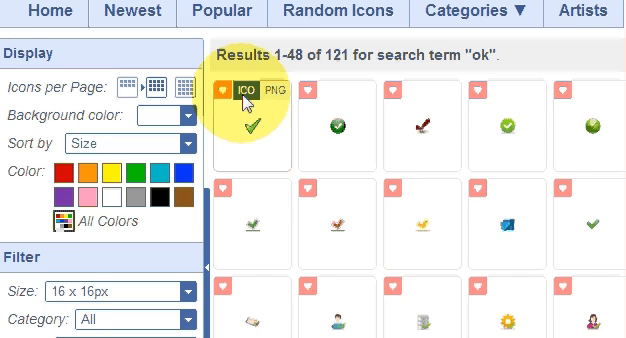
{"action": "left_click", "coordinate": [103, 290]}
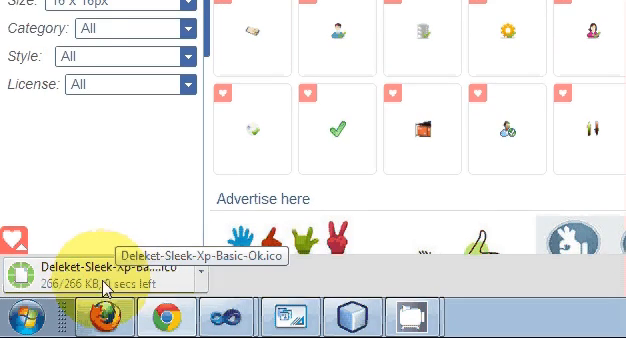
{"action": "scroll", "scroll_direction": "down", "scroll_amount": 3}
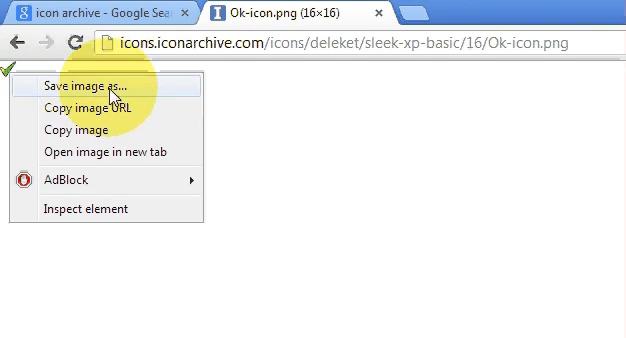
{"action": "mouse_move", "coordinate": [175, 90]}
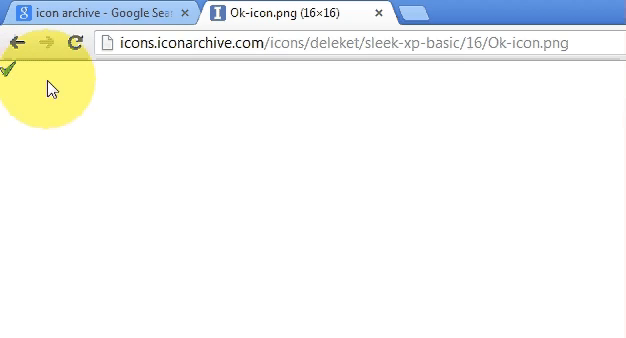
{"action": "mouse_move", "coordinate": [48, 143]}
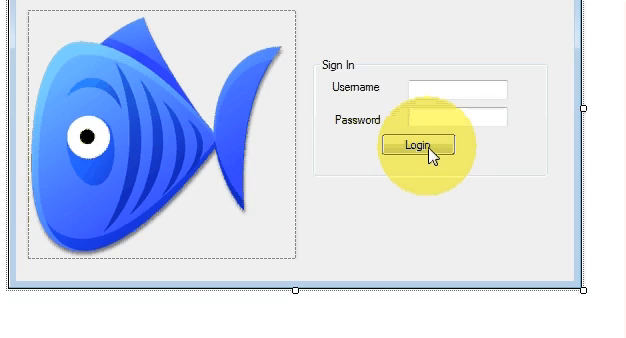
- Open the Image property chooser for the selected Login button
{"action": "left_click", "coordinate": [418, 145]}
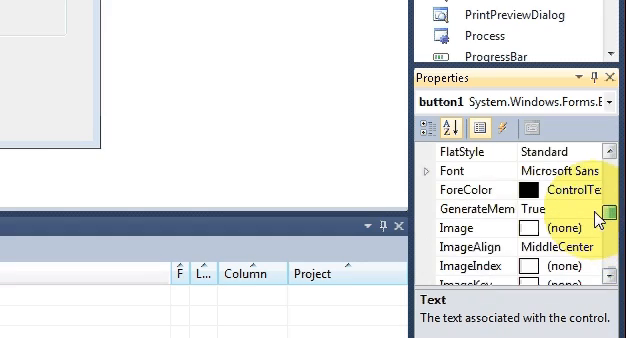
{"action": "scroll", "scroll_direction": "down", "scroll_amount": 3}
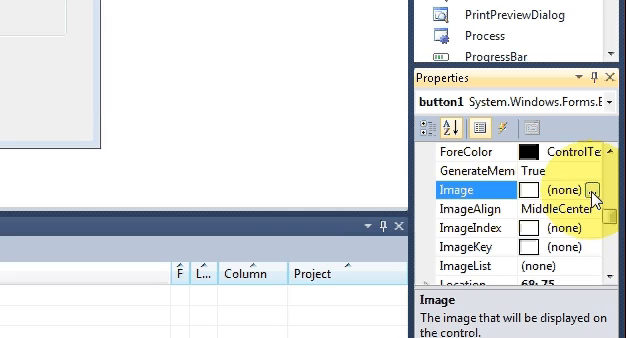
{"action": "left_click", "coordinate": [575, 190]}
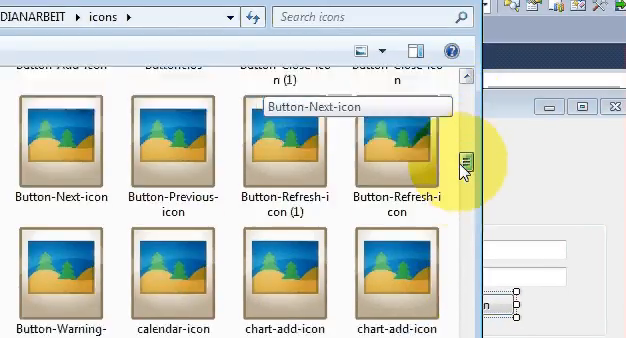
- Import the check icon from the icons folder in Select Resource and confirm
{"action": "scroll", "scroll_direction": "down", "scroll_amount": 3}
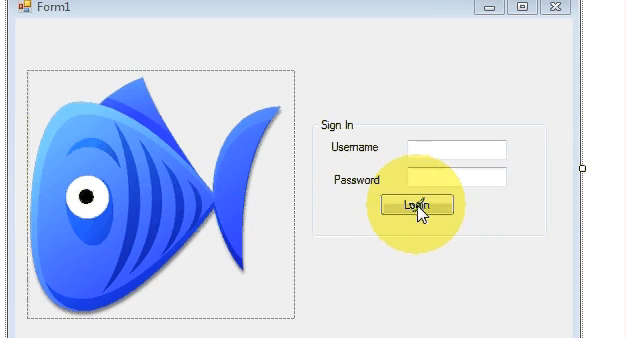
- Set the Login button's ImageAlign property from MiddleCenter to TopLeft
{"action": "left_click", "coordinate": [413, 205]}
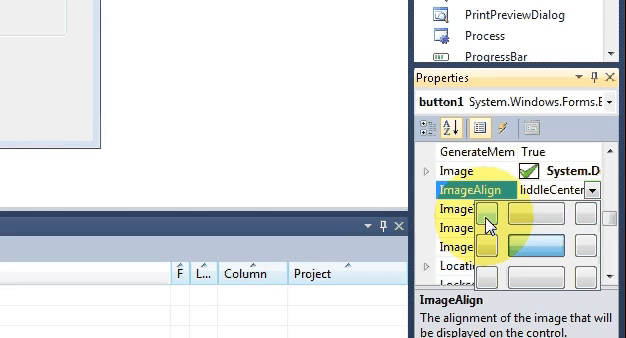
{"action": "left_click", "coordinate": [505, 213]}
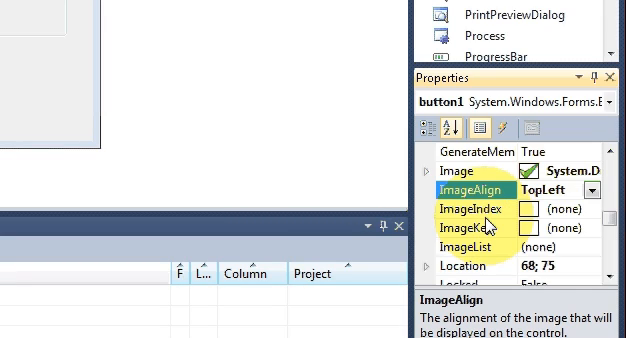